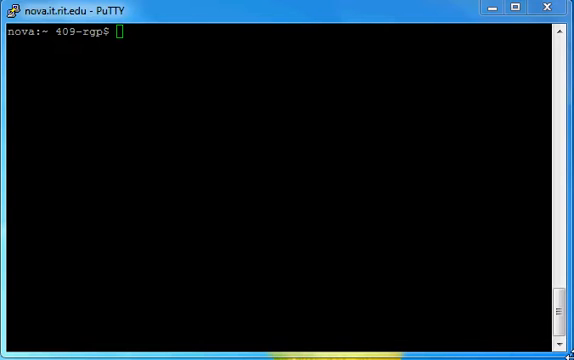
{"action": "mouse_move", "coordinate": [316, 128]}
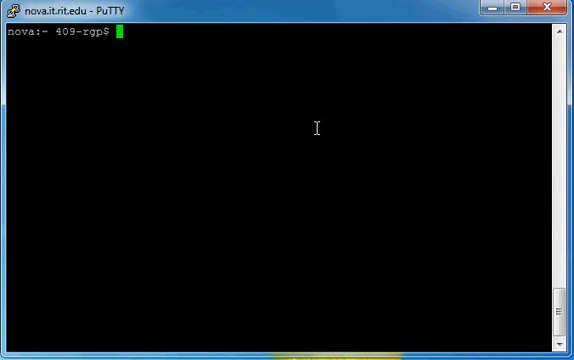
- Run ls to list home: Library, Sites, file.txt and form.html
{"action": "type", "text": "ls"}
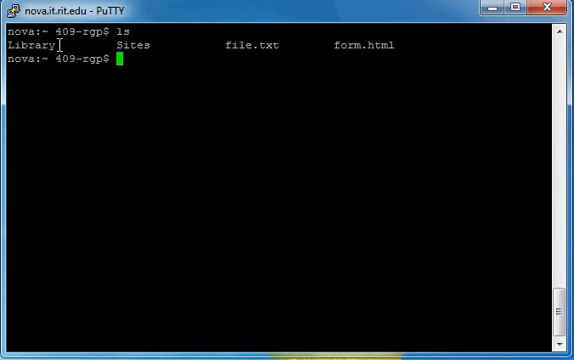
{"action": "mouse_move", "coordinate": [146, 60]}
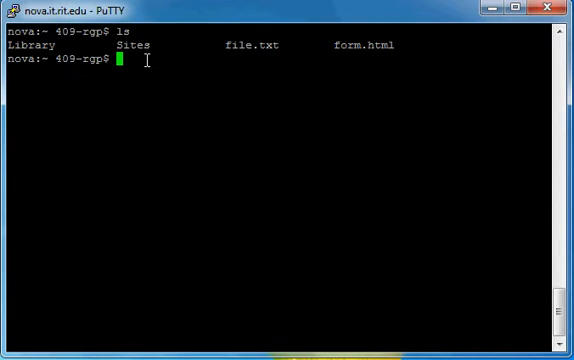
{"action": "double_click", "coordinate": [124, 44]}
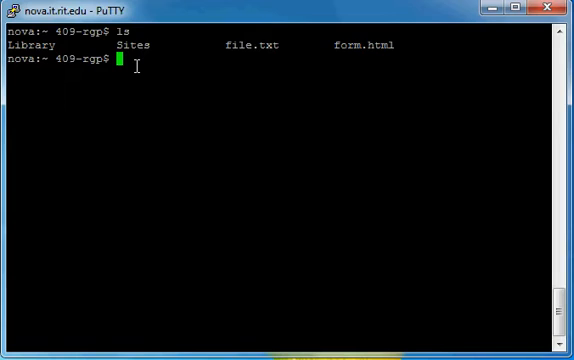
- Create directories exampleDir and exampleDir2 with mkdir and confirm each with ls
{"action": "type", "text": "mkdir"}
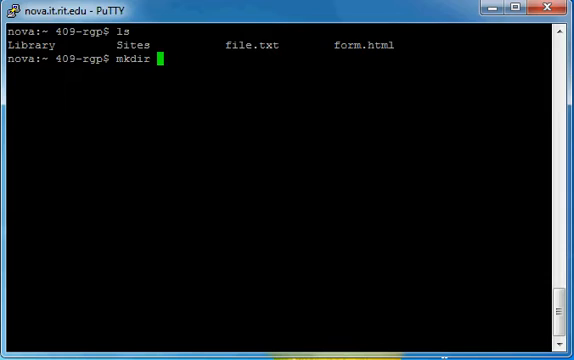
{"action": "type", "text": "ex"}
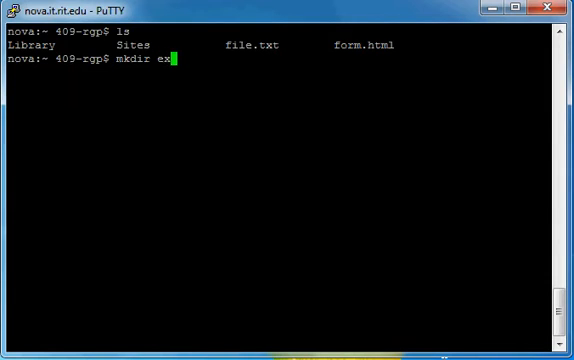
{"action": "type", "text": "ampleDir"}
{"action": "type", "text": "ls"}
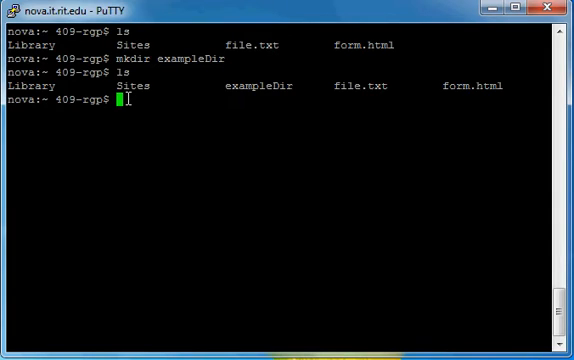
{"action": "type", "text": "mkdir e"}
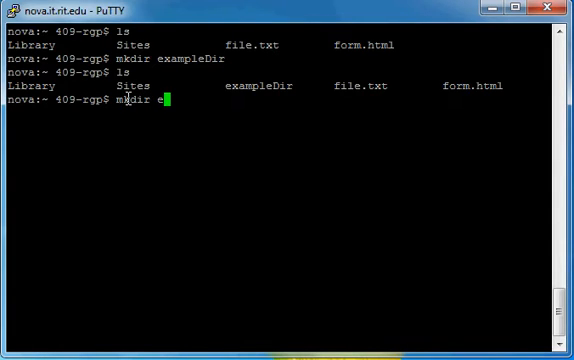
{"action": "type", "text": "xampleDir2"}
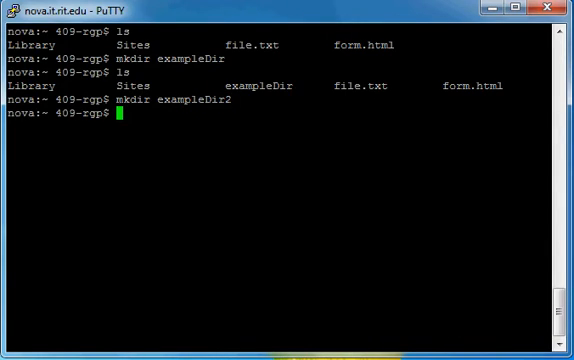
{"action": "type", "text": "ls"}
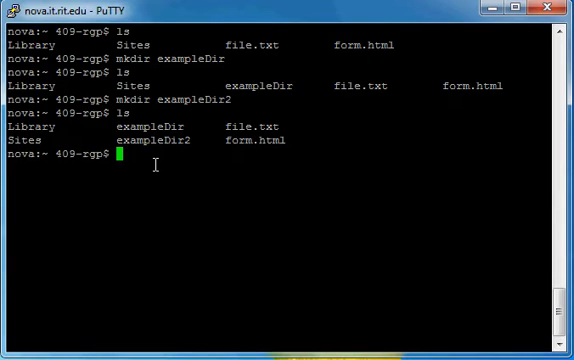
- Change into exampleDir and create empty example.html with touch, then list it
{"action": "type", "text": "cd"}
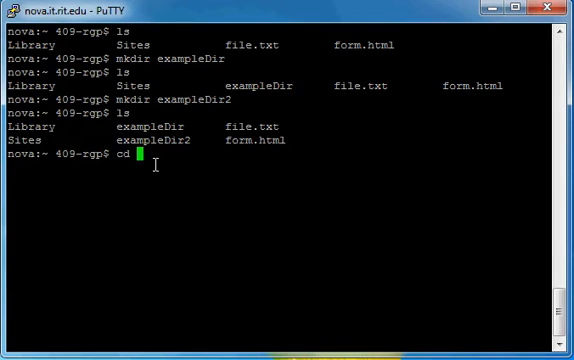
{"action": "type", "text": "exampleDir"}
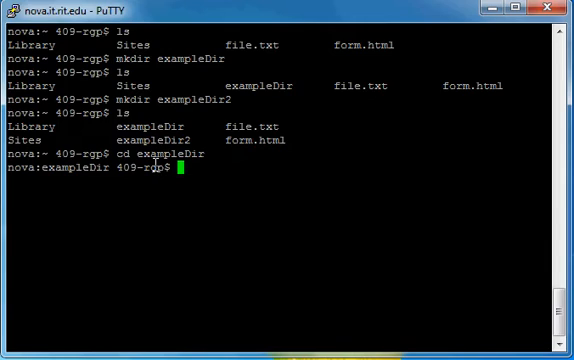
{"action": "type", "text": "t"}
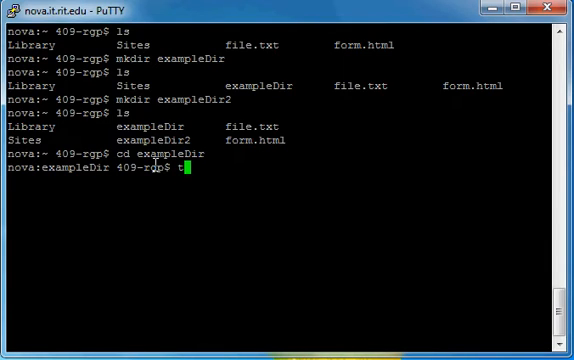
{"action": "type", "text": "ouch"}
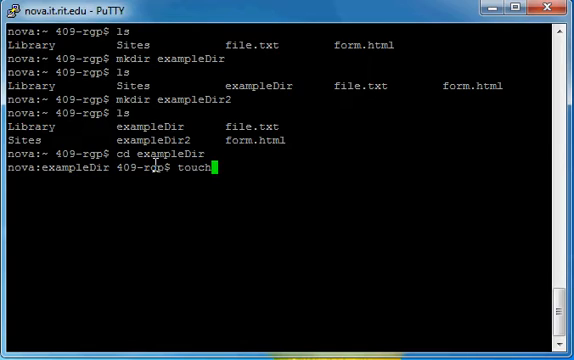
{"action": "type", "text": "exa"}
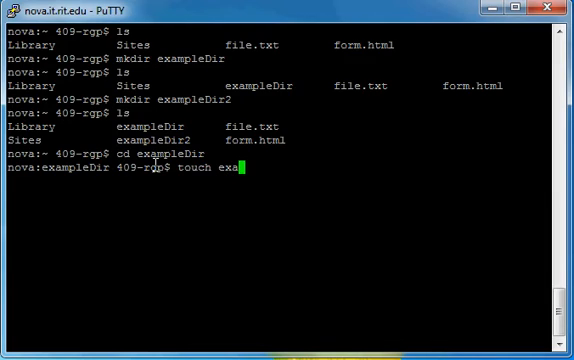
{"action": "type", "text": "mple.html"}
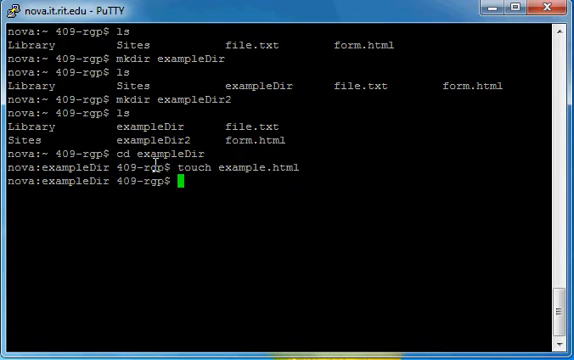
{"action": "type", "text": "ls"}
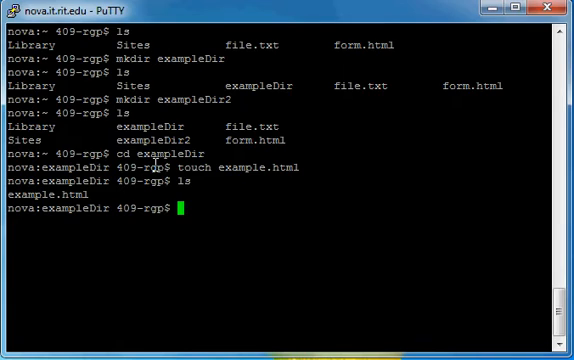
- Create a second empty file example.txt with touch
{"action": "type", "text": "touc"}
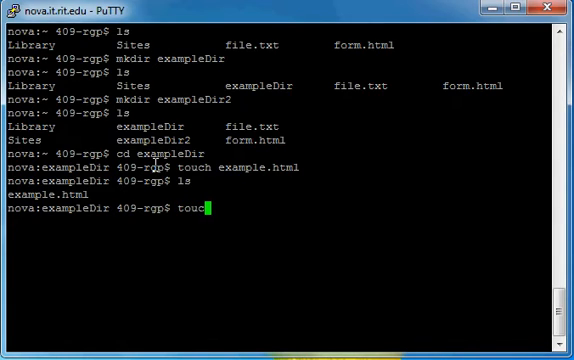
{"action": "type", "text": "example.txt"}
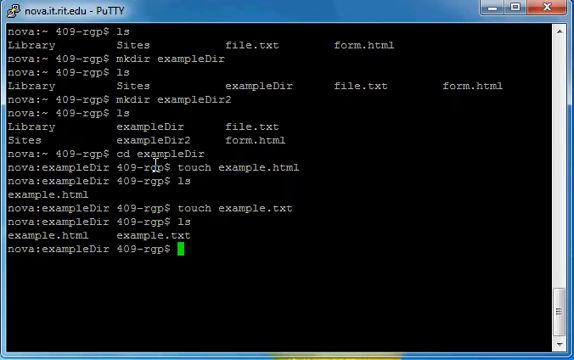
- Run ls -l to show permissions, owner and dates for example.html and example.txt
{"action": "type", "text": "ls -l"}
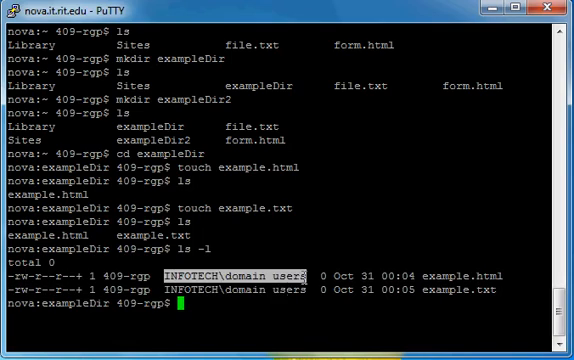
{"action": "mouse_move", "coordinate": [212, 304]}
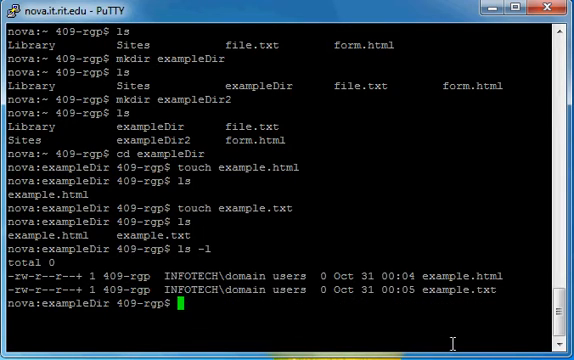
- Run chmod 755 example.html so it shows rwxr-xr-x in ls -l
{"action": "type", "text": "chmod"}
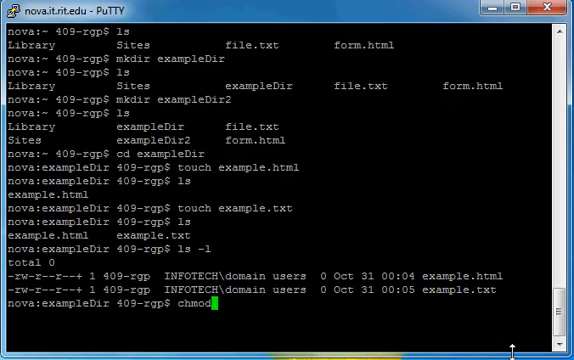
{"action": "type", "text": "\" \""}
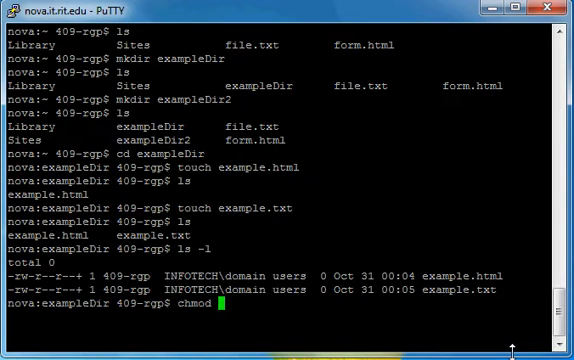
{"action": "type", "text": "755"}
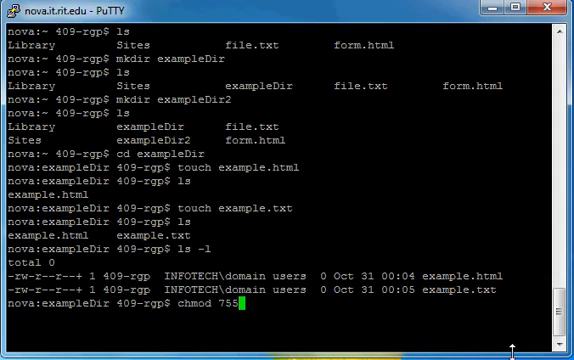
{"action": "type", "text": "example"}
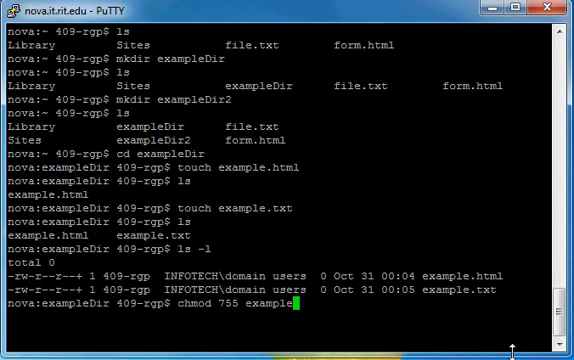
{"action": "type", "text": "html"}
{"action": "type", "text": "chmod"}
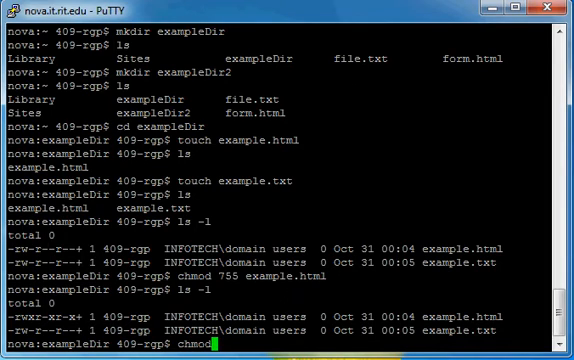
- Run chmod 744 example.html example.txt and confirm rwxr--r-- with ls -l
{"action": "type", "text": "744"}
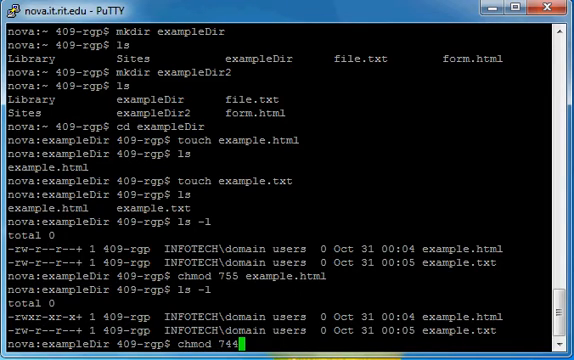
{"action": "type", "text": "example.html"}
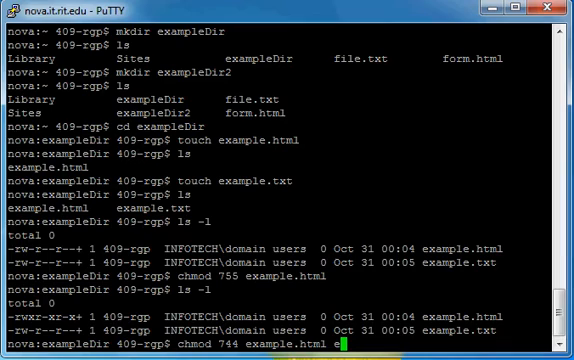
{"action": "type", "text": "example"}
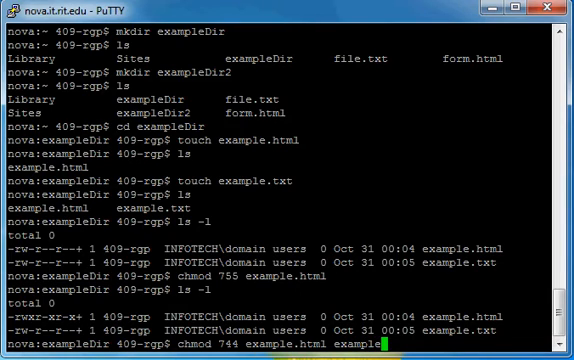
{"action": "type", "text": ".txt"}
{"action": "type", "text": "ls -l"}
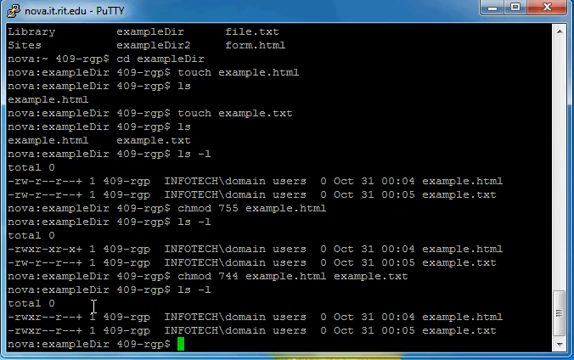
- Remove example.txt with rm and clear the terminal
{"action": "type", "text": "rm"}
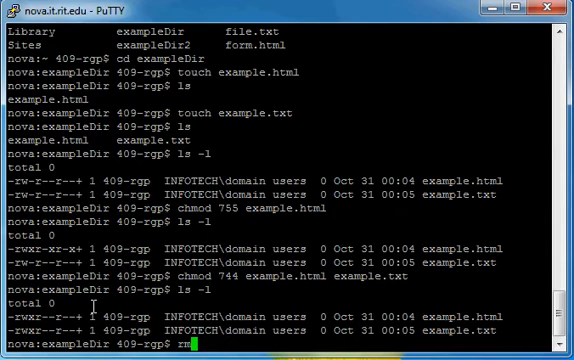
{"action": "type", "text": "ex"}
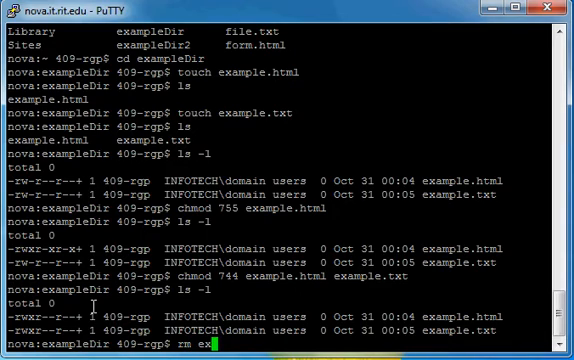
{"action": "type", "text": "ample"}
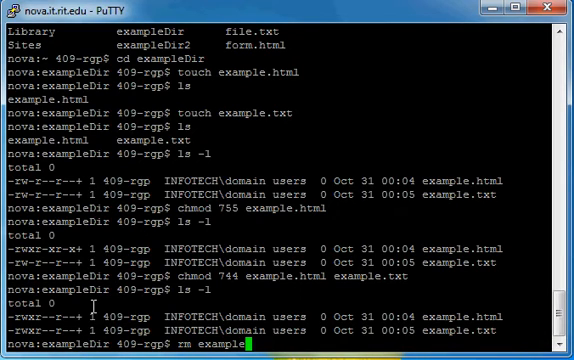
{"action": "type", "text": "tx"}
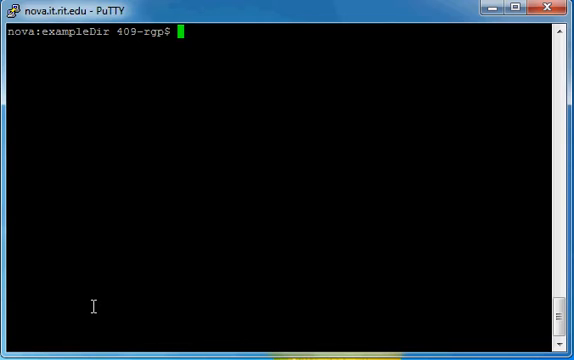
- Go back to home with cd .., list it, and remove empty exampleDir2 with rmdir
{"action": "type", "text": "cd .."}
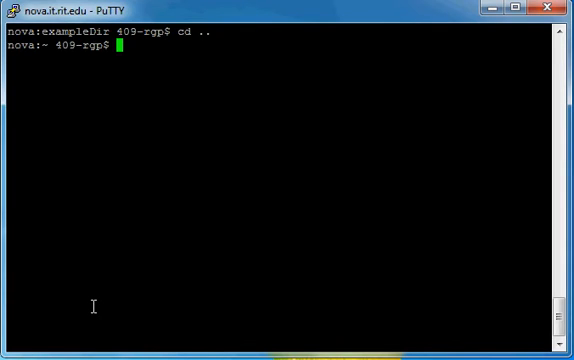
{"action": "mouse_move", "coordinate": [148, 252]}
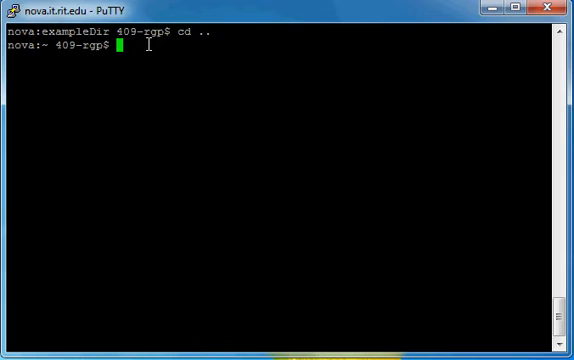
{"action": "type", "text": "ls"}
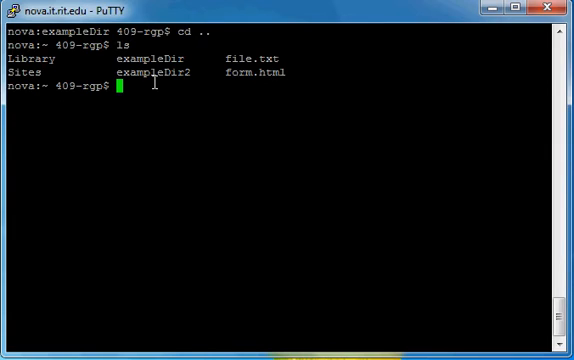
{"action": "type", "text": "rm"}
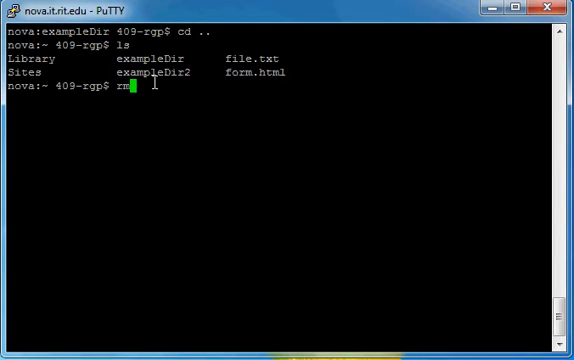
{"action": "type", "text": "dir"}
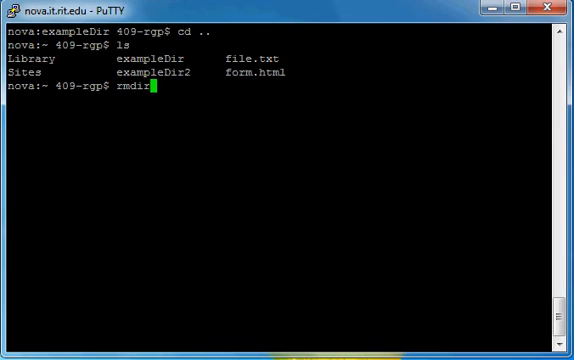
{"action": "type", "text": "e"}
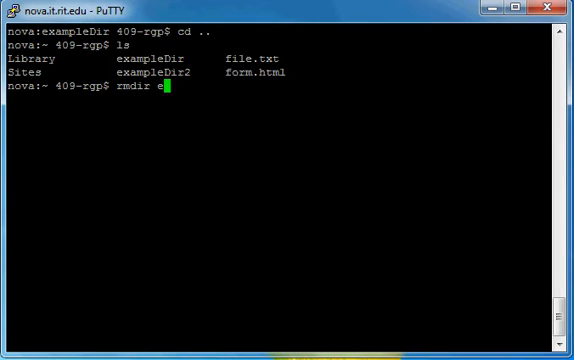
{"action": "type", "text": "xample"}
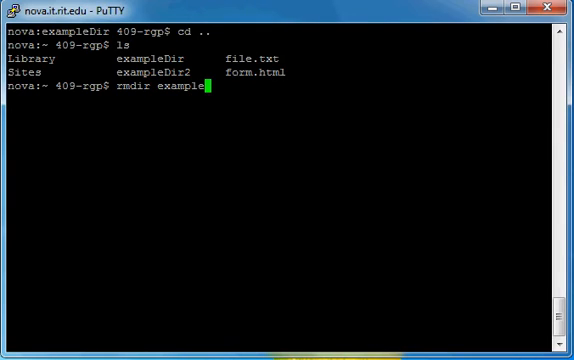
{"action": "type", "text": "Dir2"}
{"action": "type", "text": "ls"}
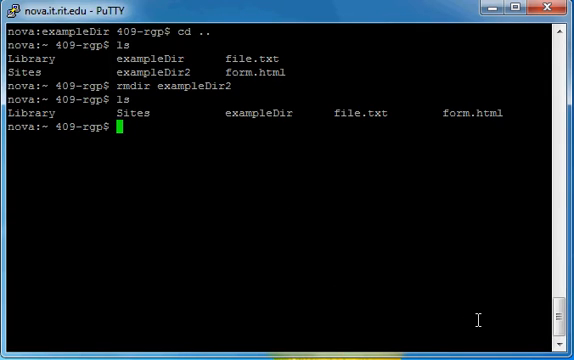
- Run rmdir exampleDir and get the 'Directory not empty' refusal
{"action": "type", "text": "rmdir"}
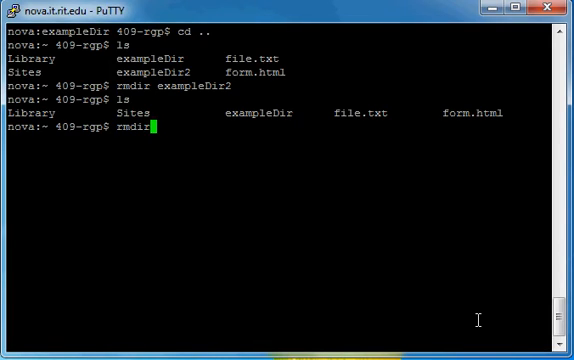
{"action": "type", "text": "examp"}
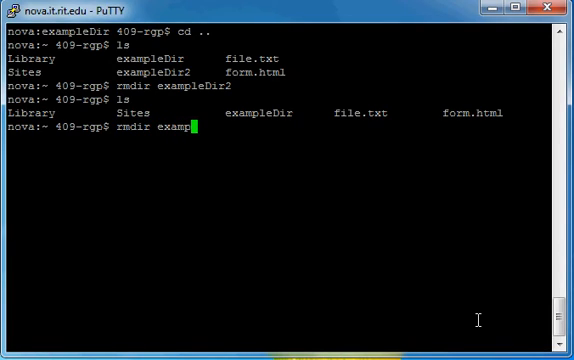
{"action": "type", "text": "leDir"}
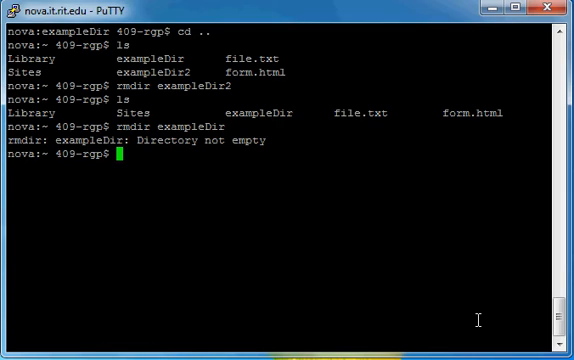
- Run rm -ri exampleDir, answer y to each prompt, and list home to confirm it is gone
{"action": "type", "text": "rm"}
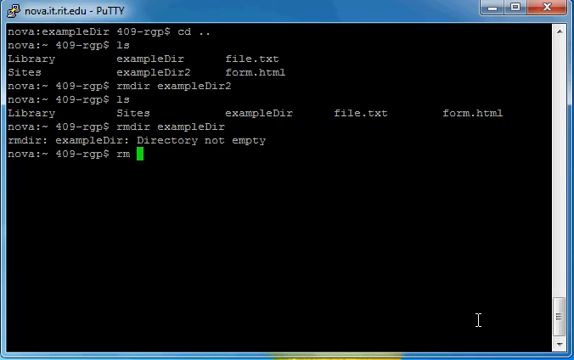
{"action": "type", "text": "-r"}
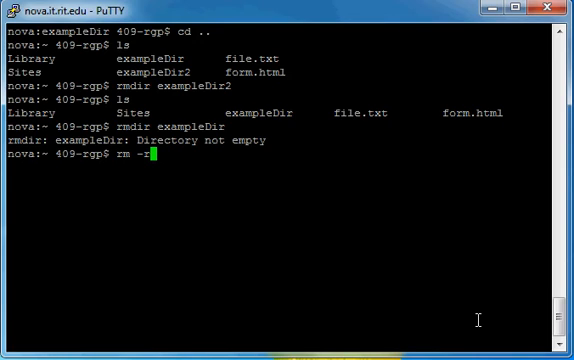
{"action": "type", "text": "i"}
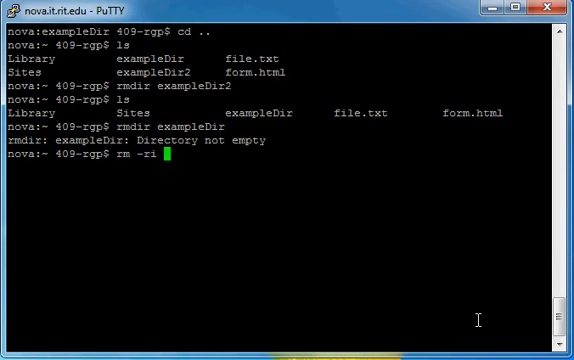
{"action": "type", "text": "exampleDir"}
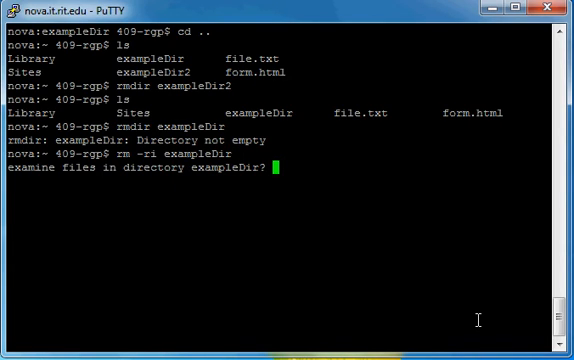
{"action": "type", "text": "y"}
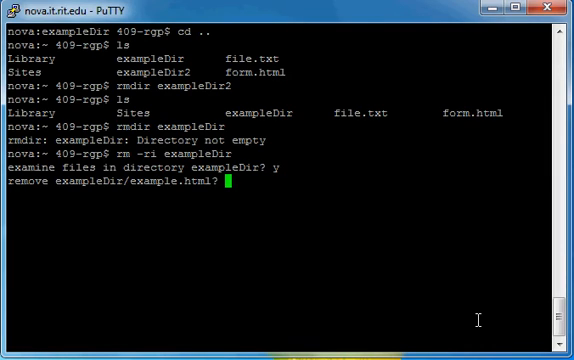
{"action": "type", "text": "y"}
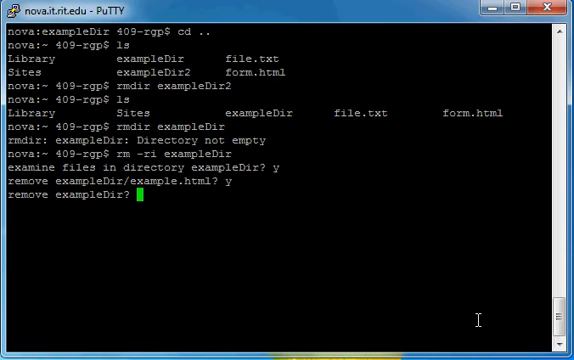
{"action": "type", "text": "y"}
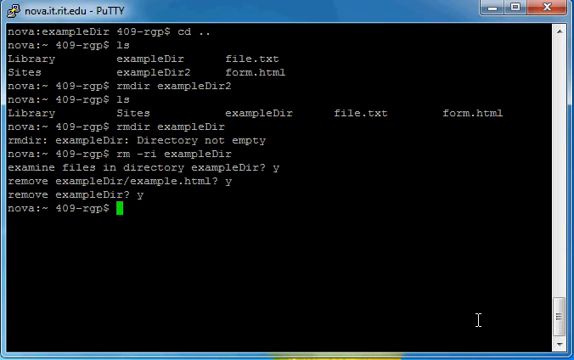
{"action": "type", "text": "ls"}
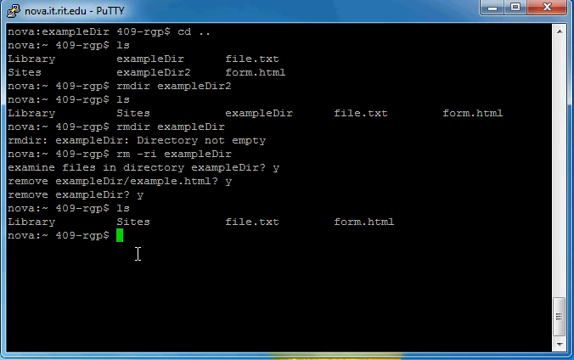
- Run chmod 755 Sites, then chmod 711 . to restrict the home directory
{"action": "type", "text": "chmod 755"}
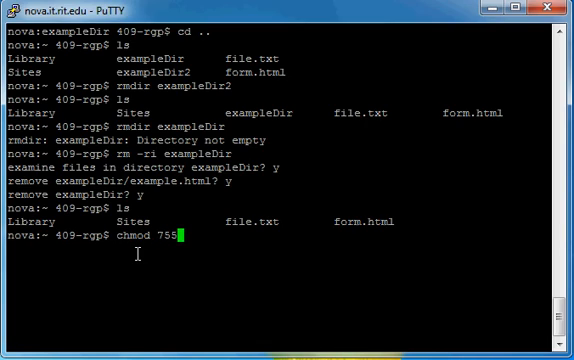
{"action": "type", "text": "Sites"}
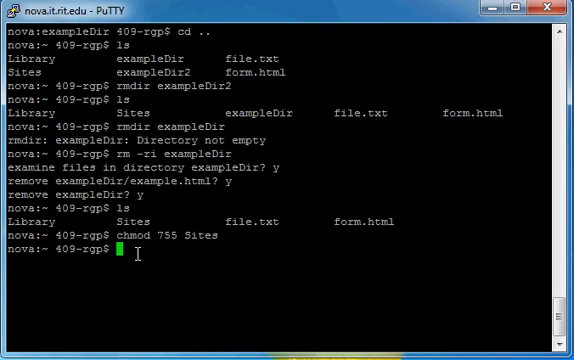
{"action": "type", "text": "chmo"}
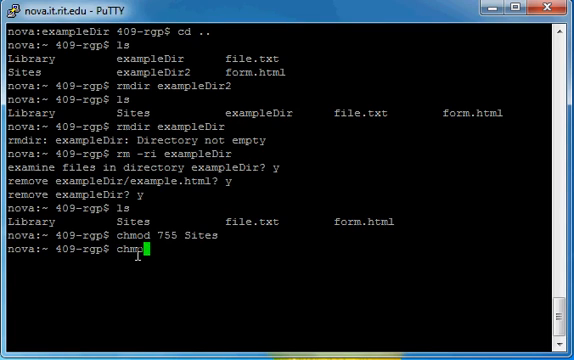
{"action": "type", "text": "d 711"}
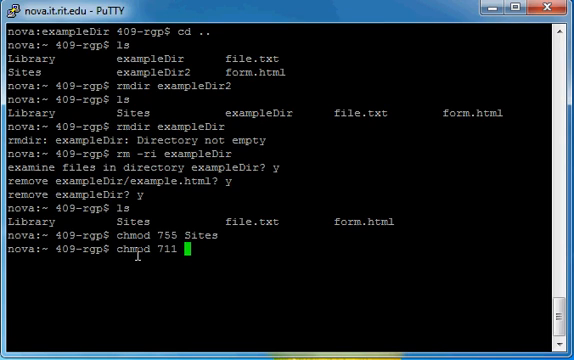
{"action": "type", "text": "."}
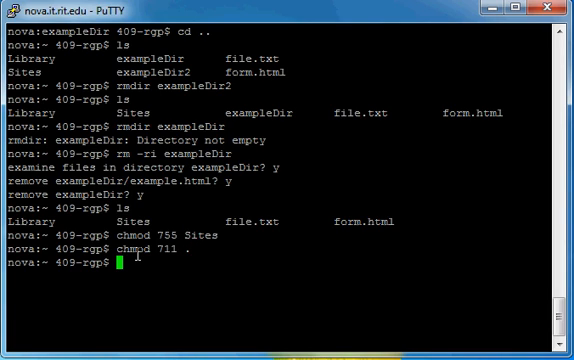
- Run ls -la to list every entry with permissions, owners and dates, including hidden files
{"action": "type", "text": "l"}
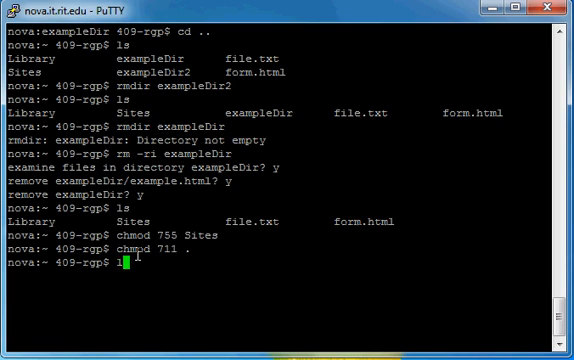
{"action": "type", "text": "s"}
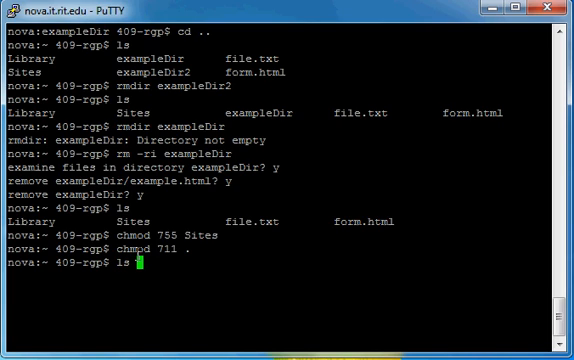
{"action": "type", "text": "la"}
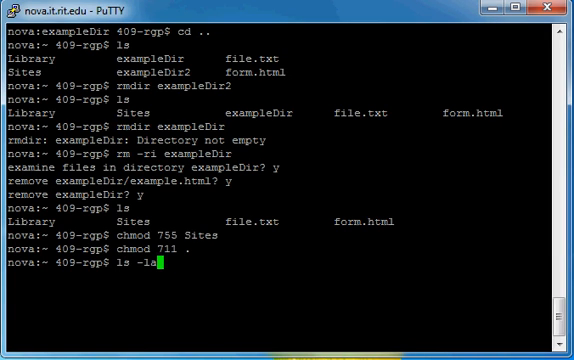
{"action": "key", "text": "Return"}
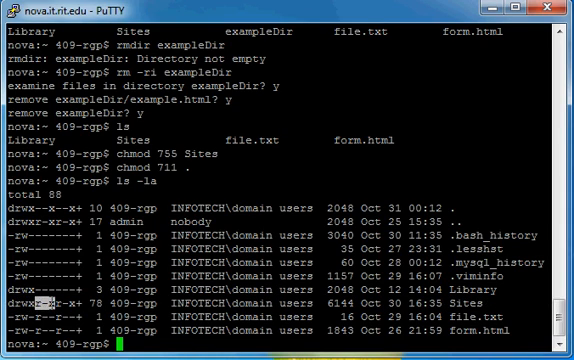
{"action": "mouse_move", "coordinate": [196, 316]}
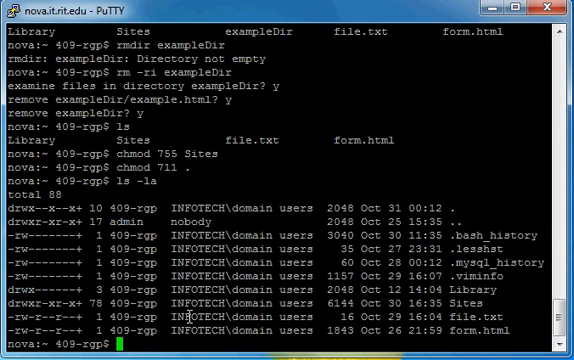